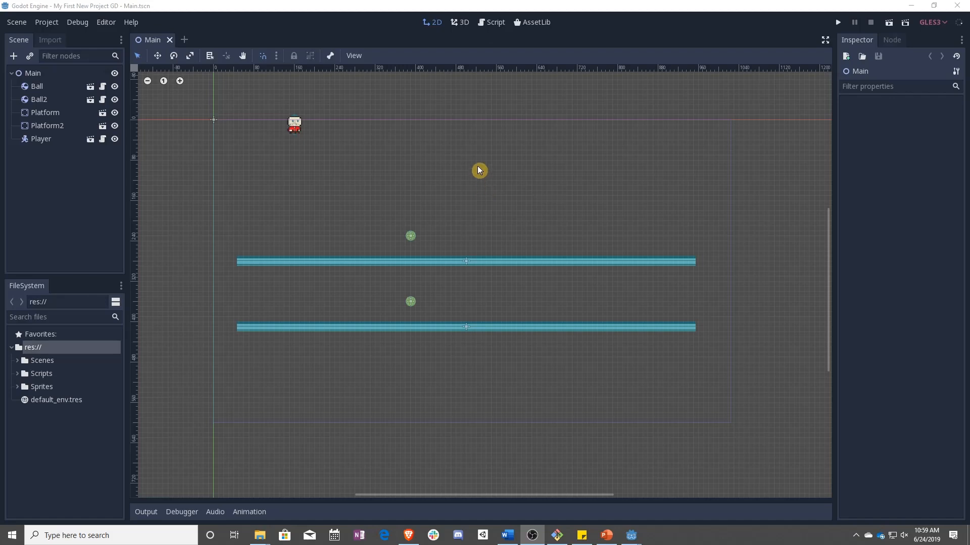
{"action": "mouse_move", "coordinate": [474, 153]}
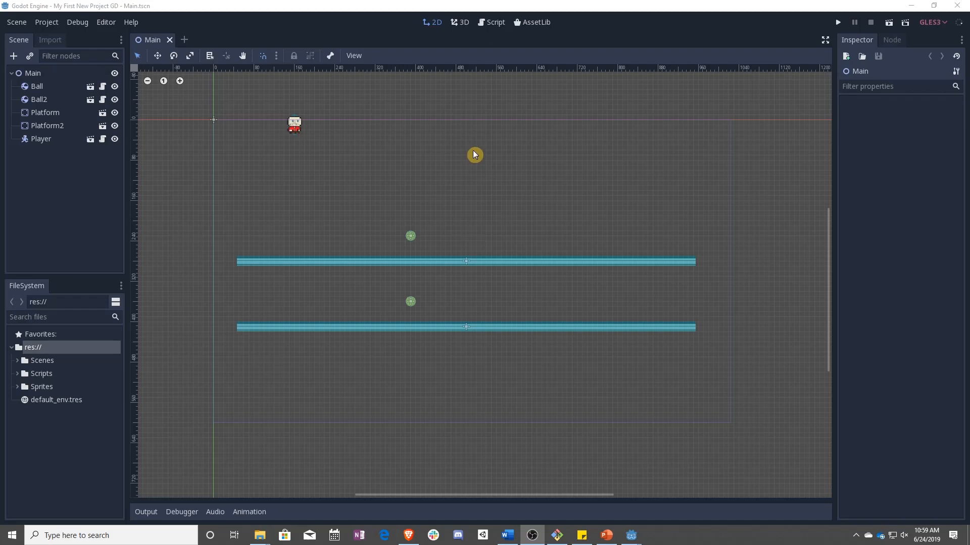
- Show Player.gd in the Script workspace with its _physics_process movement code
{"action": "left_click", "coordinate": [494, 21]}
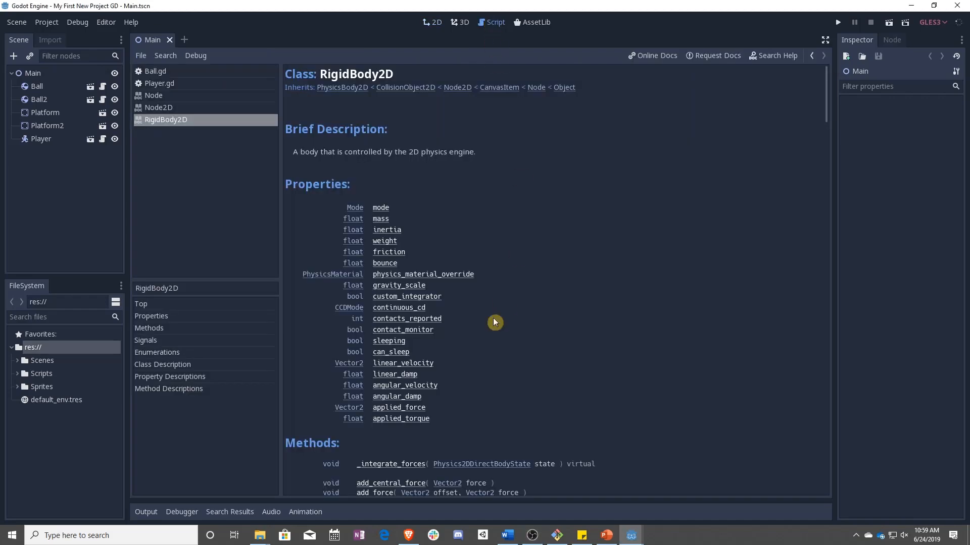
{"action": "left_click", "coordinate": [160, 83]}
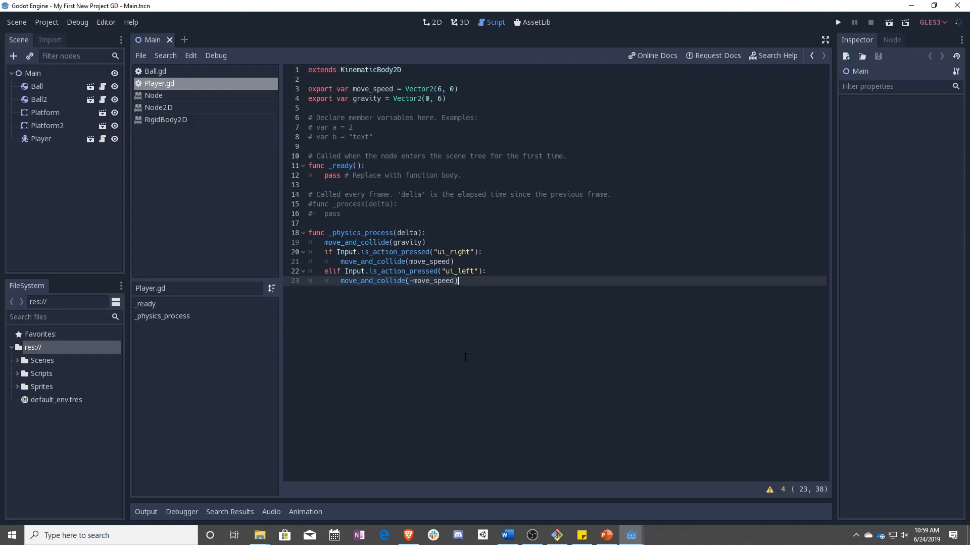
- Declare a new func _move_left(): below the physics code
{"action": "key", "text": "Enter"}
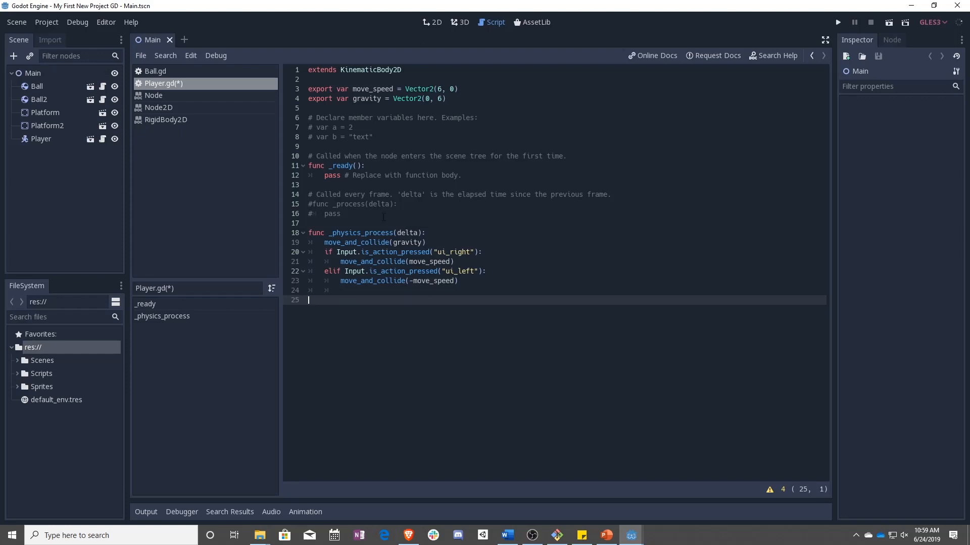
{"action": "mouse_move", "coordinate": [406, 366]}
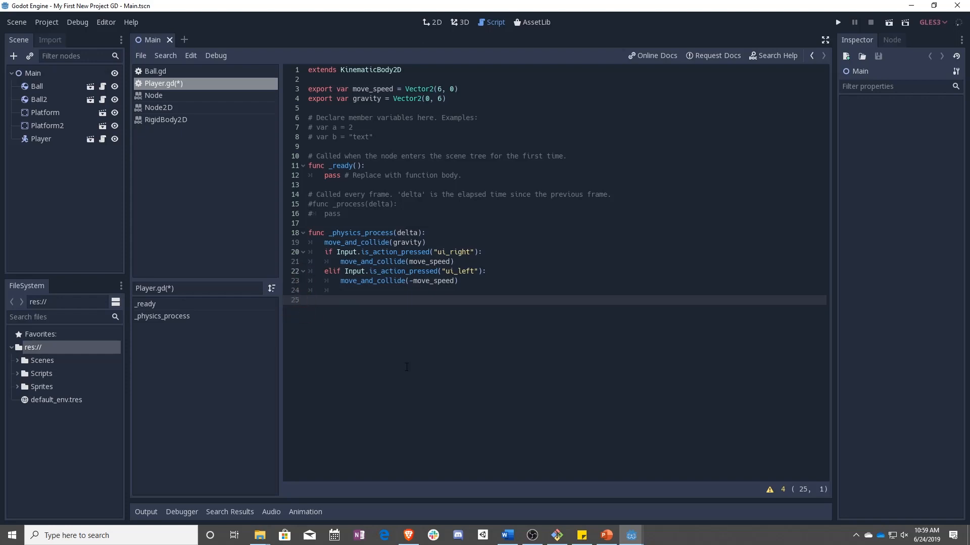
{"action": "type", "text": "func _"}
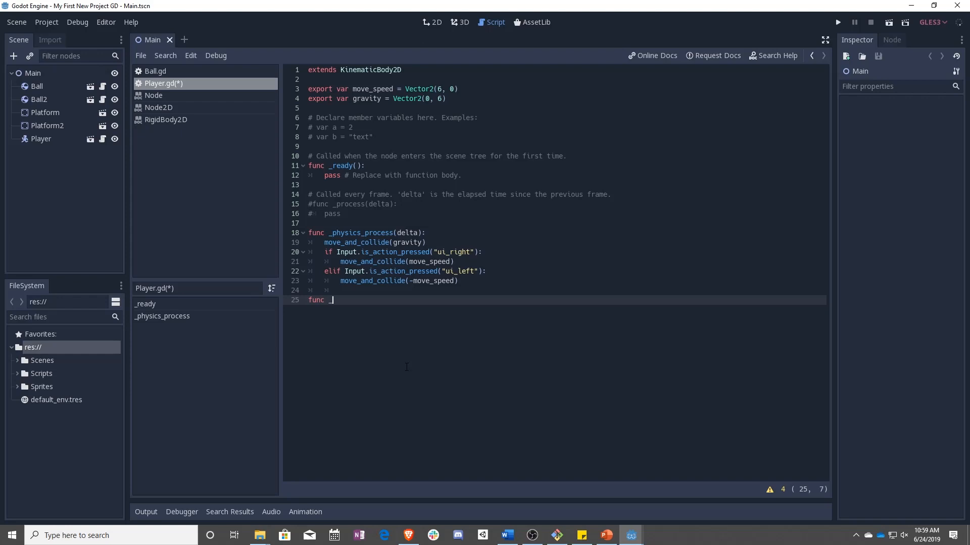
{"action": "type", "text": "move_left"}
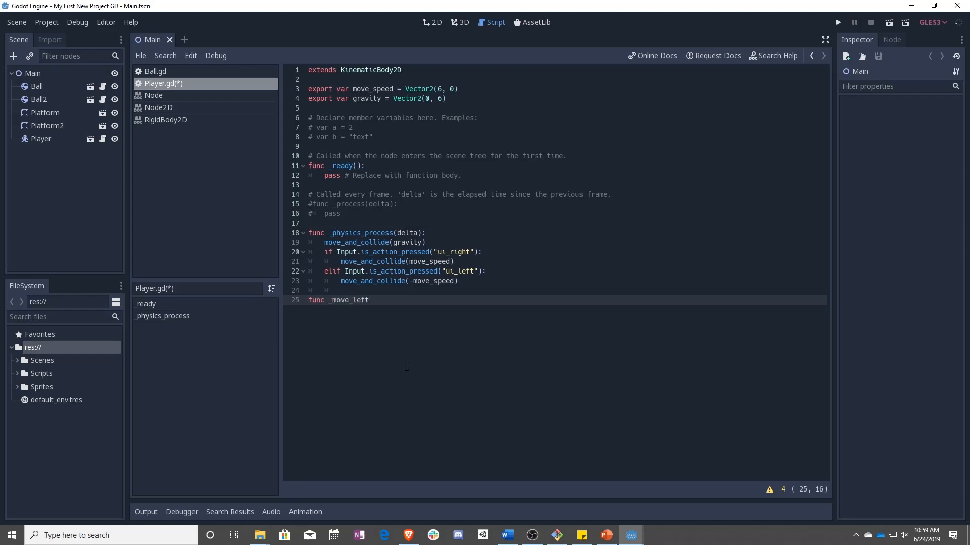
{"action": "type", "text": "()"}
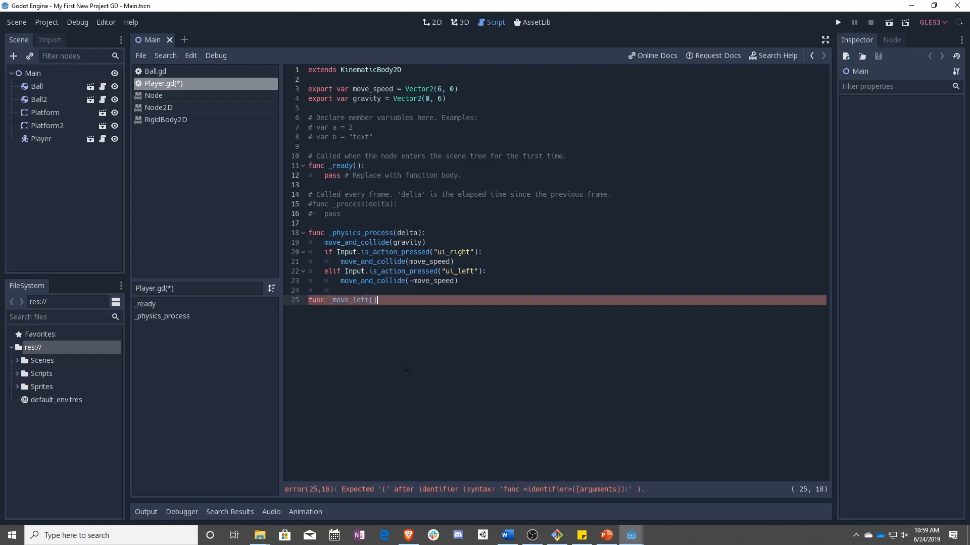
{"action": "type", "text": ")"}
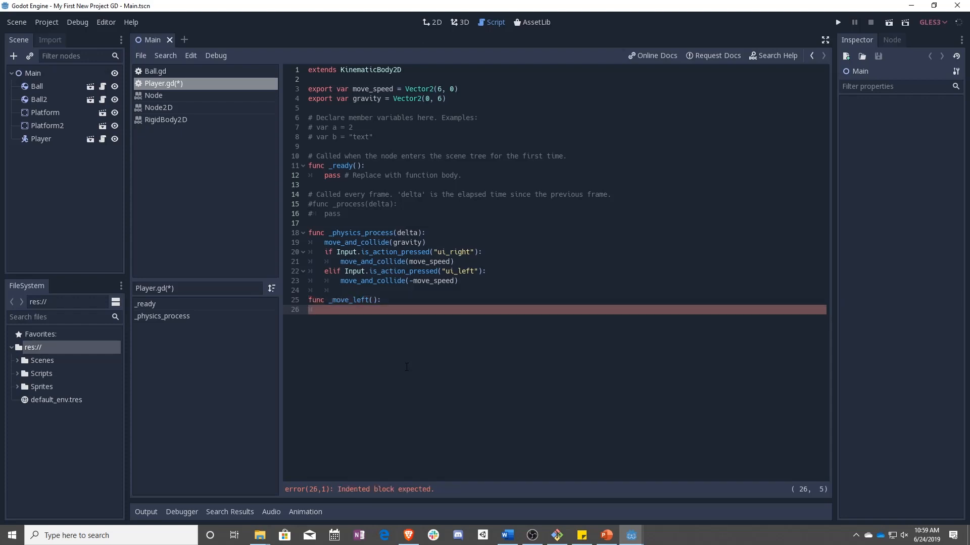
- Give _move_left an is_action_pressed("ui_left") check calling move_and_collide(-move_speed)
{"action": "type", "text": "if Input"}
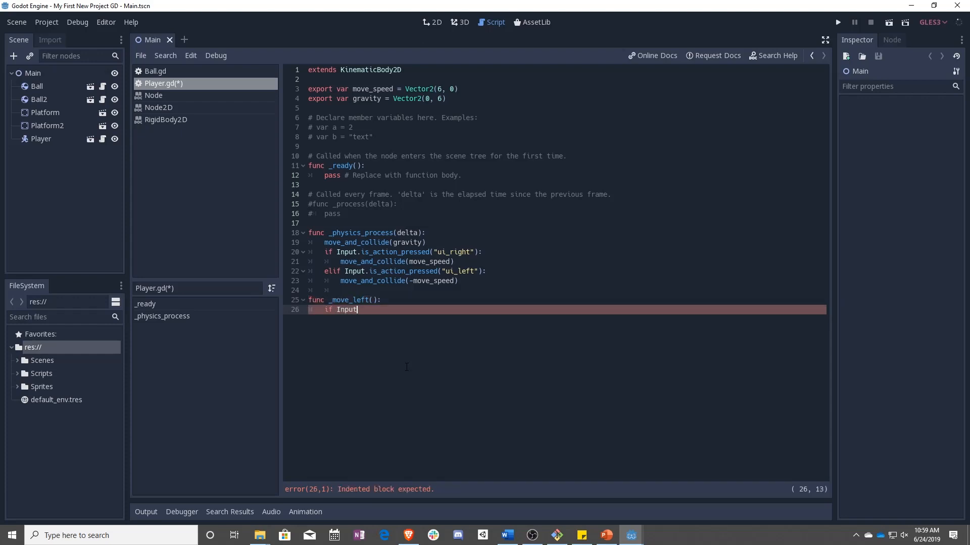
{"action": "type", "text": ".is_action_"}
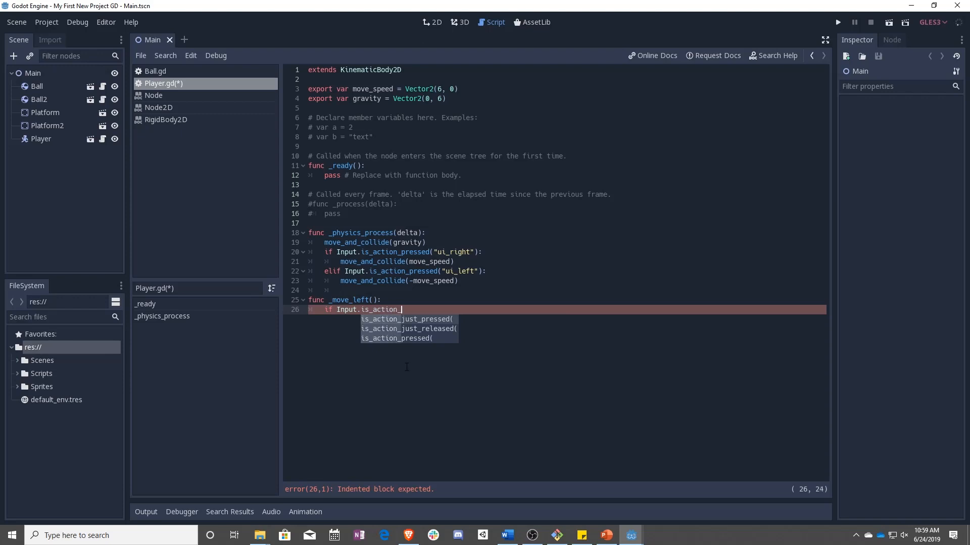
{"action": "type", "text": "pressed("}
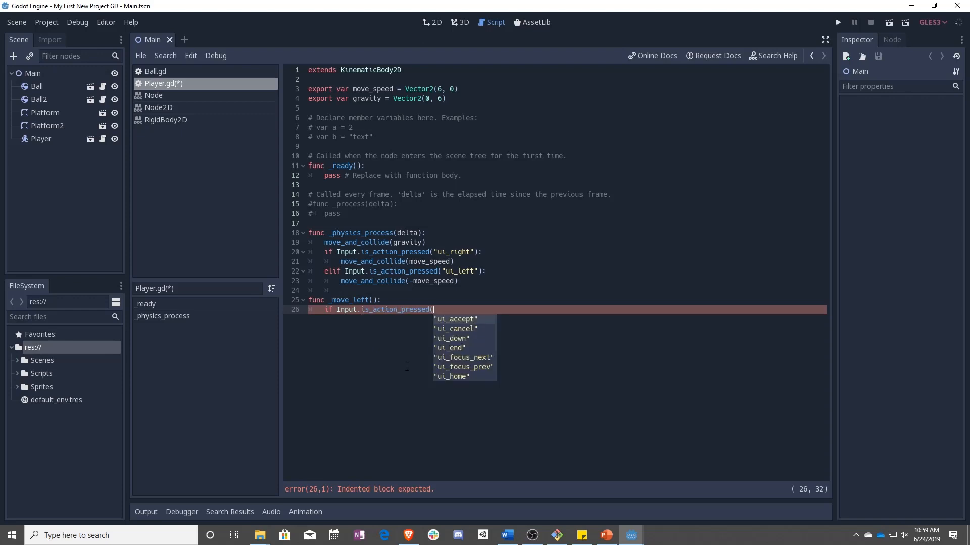
{"action": "type", "text": "\"ui_left\"):"}
{"action": "type", "text": "move_a"}
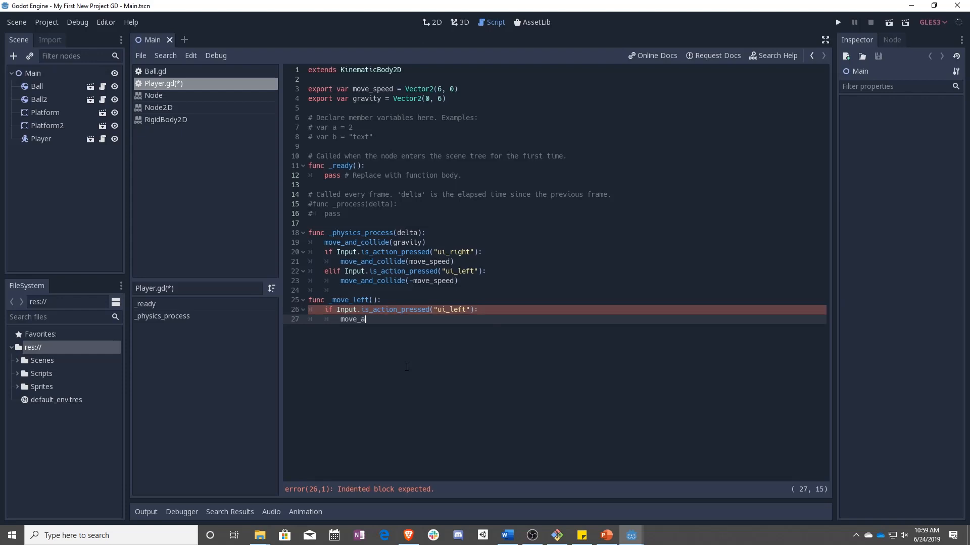
{"action": "type", "text": "nd_collide("}
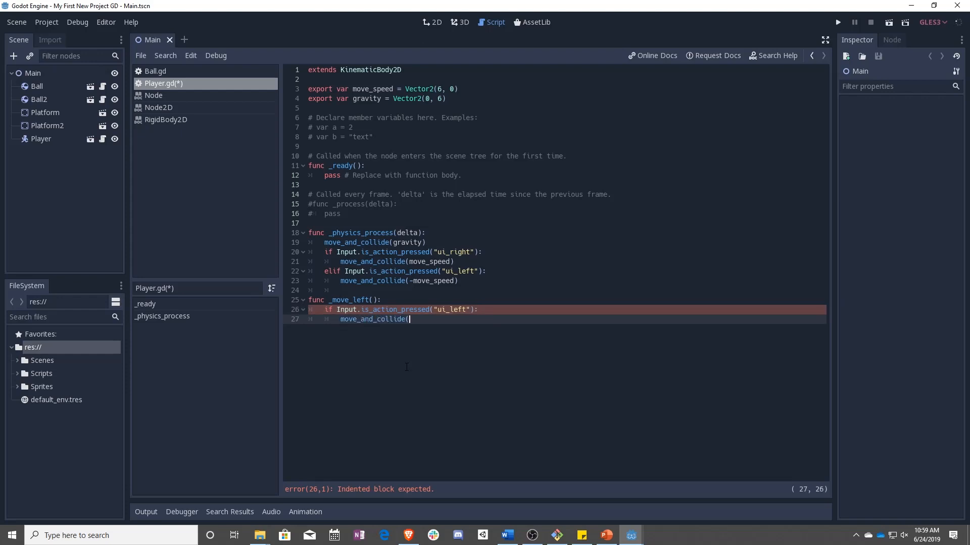
{"action": "type", "text": "-move_speed"}
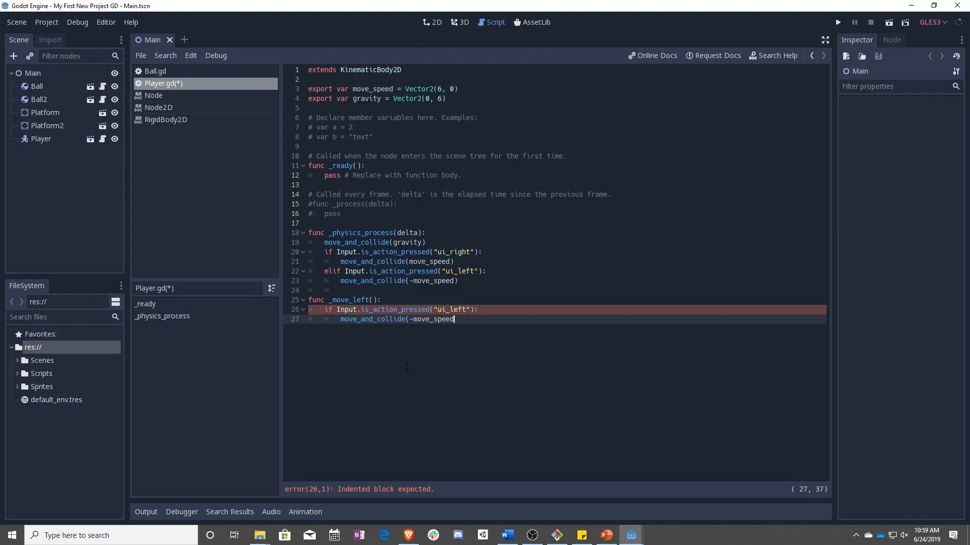
{"action": "type", "text": ")"}
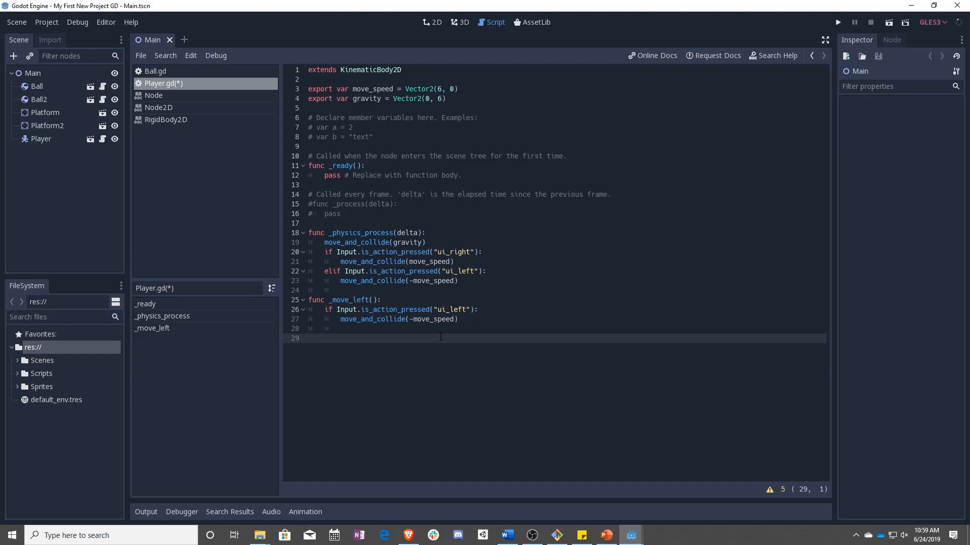
- Write func _move_right(): checking ui_right and calling move_and_collide(move_speed)
{"action": "type", "text": "func"}
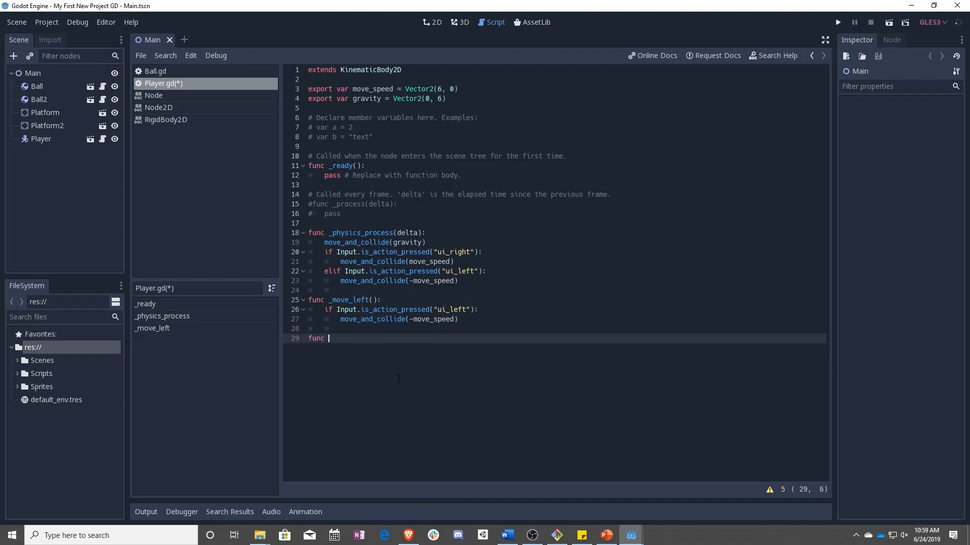
{"action": "type", "text": "_move_right()"}
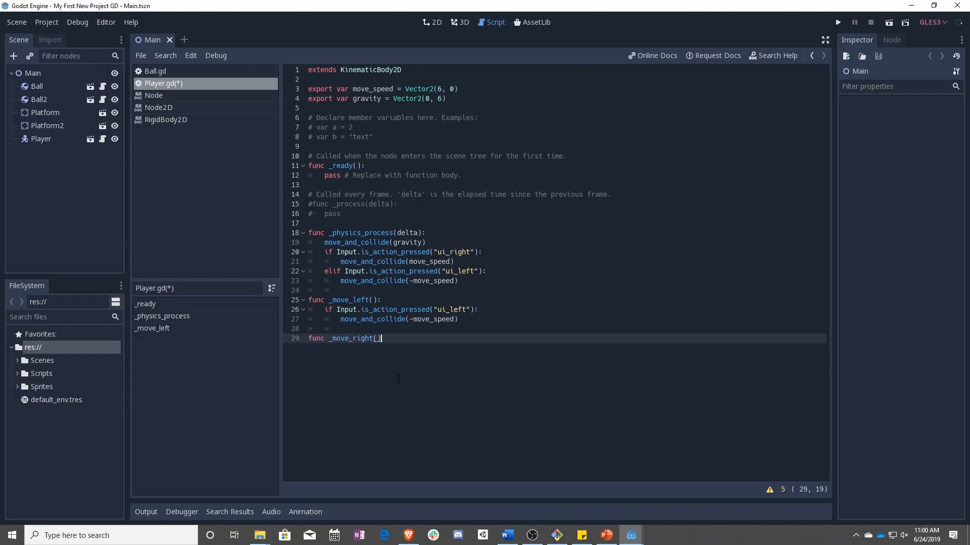
{"action": "type", "text": "if Input."}
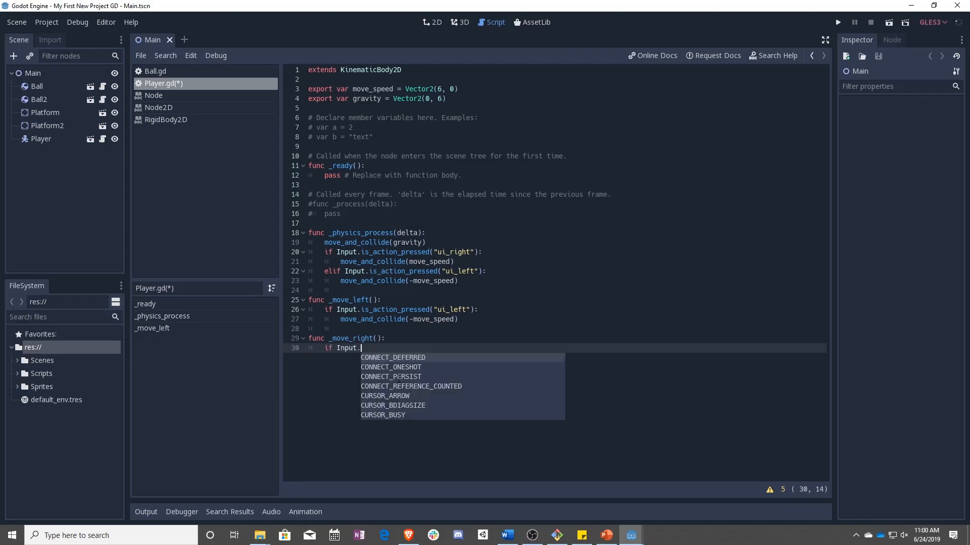
{"action": "type", "text": "is_action_pressed(\"ui_right\""}
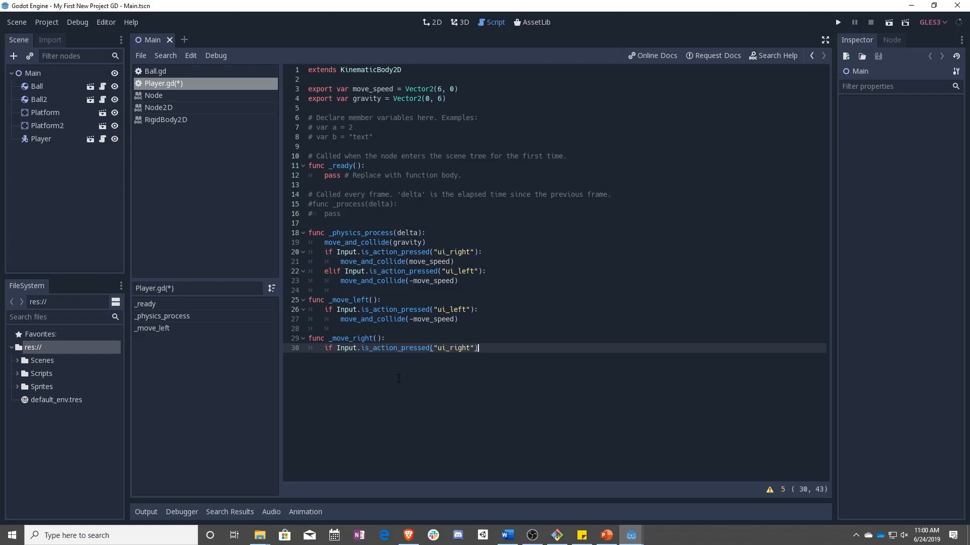
{"action": "type", "text": "move_and_collide(move_speed"}
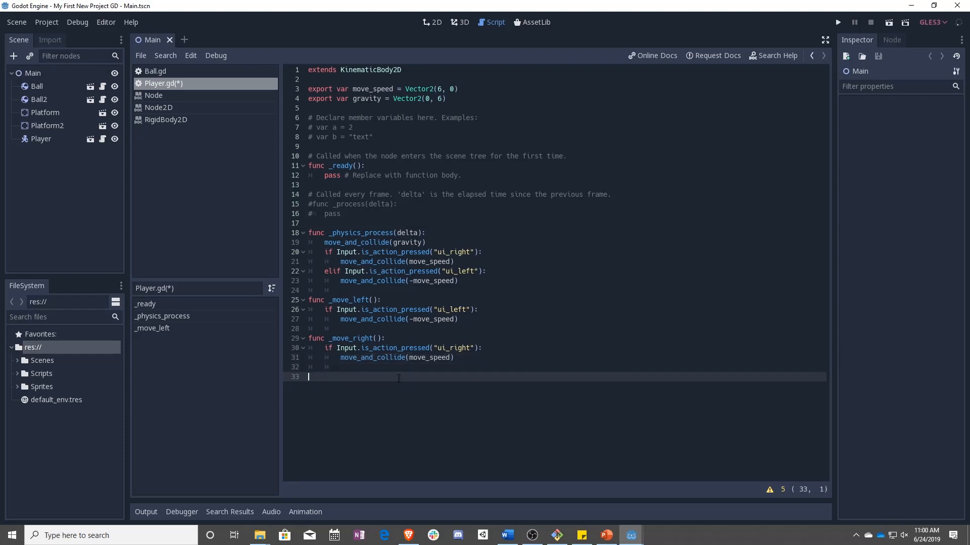
- Write func _move_gravity(): whose body calls move_and_collide(gravity)
{"action": "type", "text": "func _move_"}
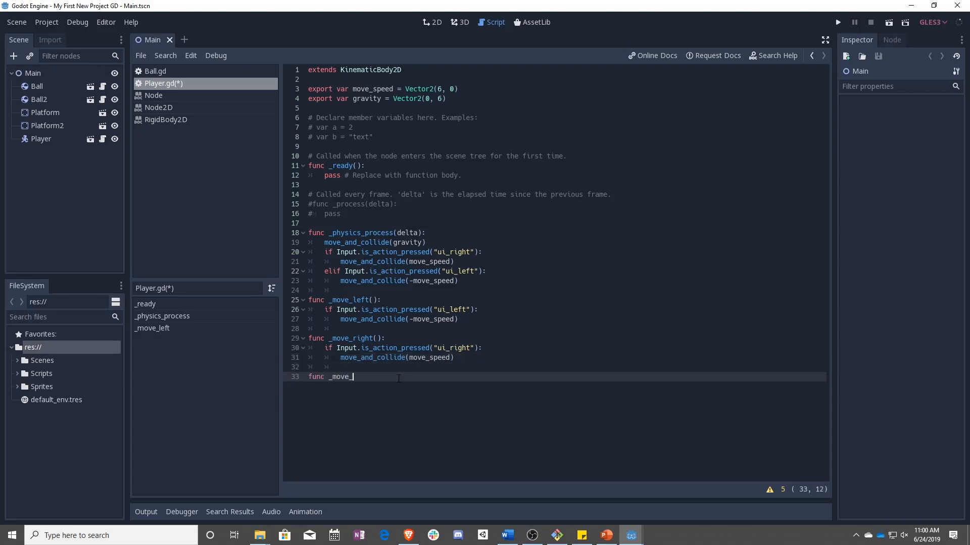
{"action": "type", "text": "gravity()"}
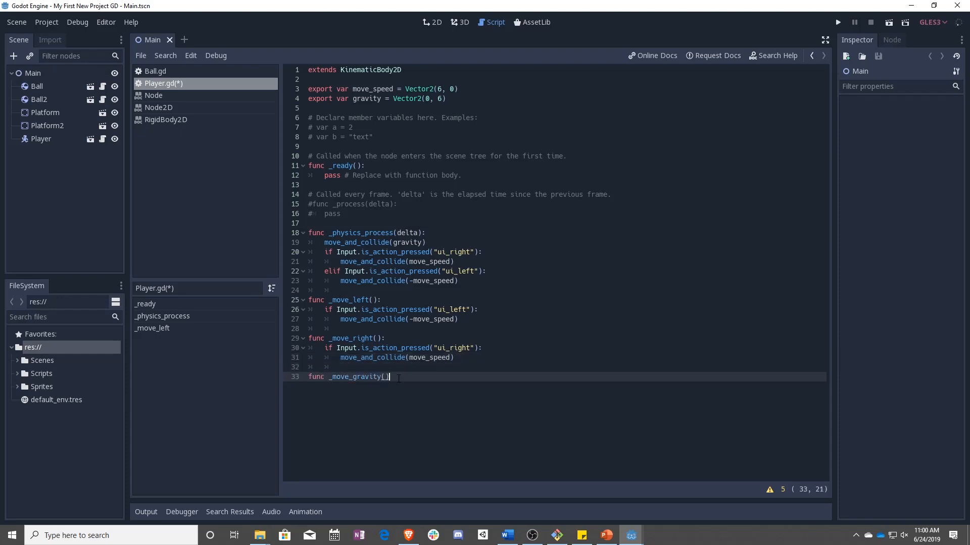
{"action": "key", "text": "enter"}
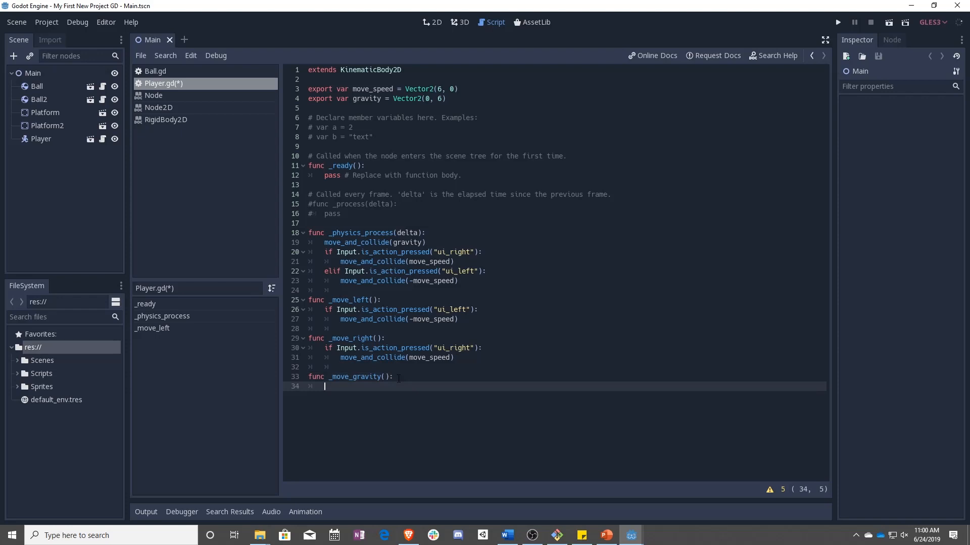
{"action": "type", "text": "move_and_collide("}
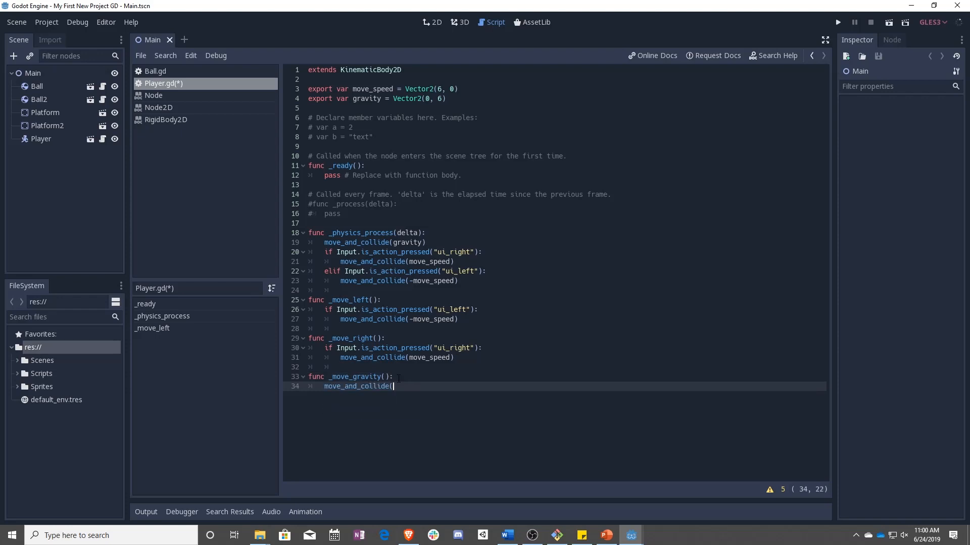
{"action": "type", "text": "gravity)"}
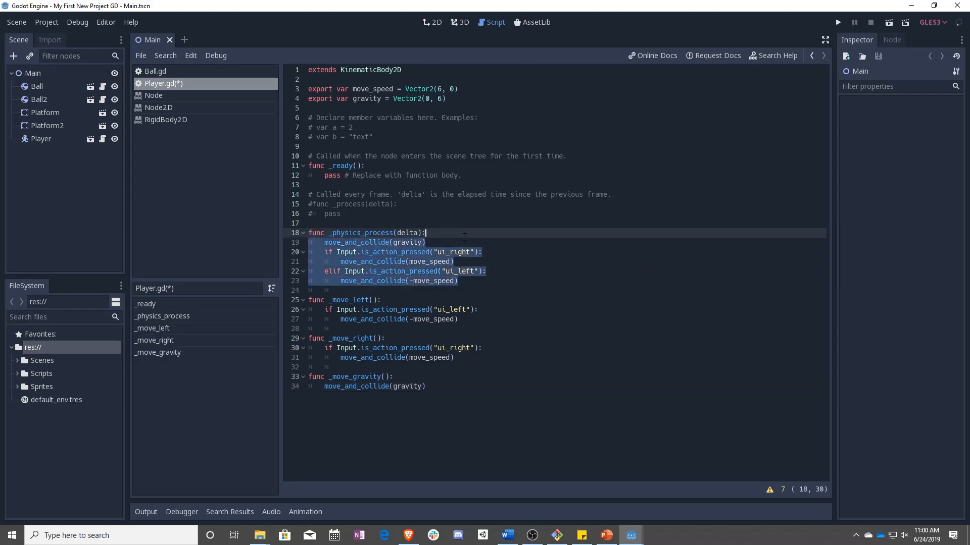
- Make _physics_process call _move_left(), _move_right() and _move_gravity() in place of inline code
{"action": "type", "text": "_move_left("}
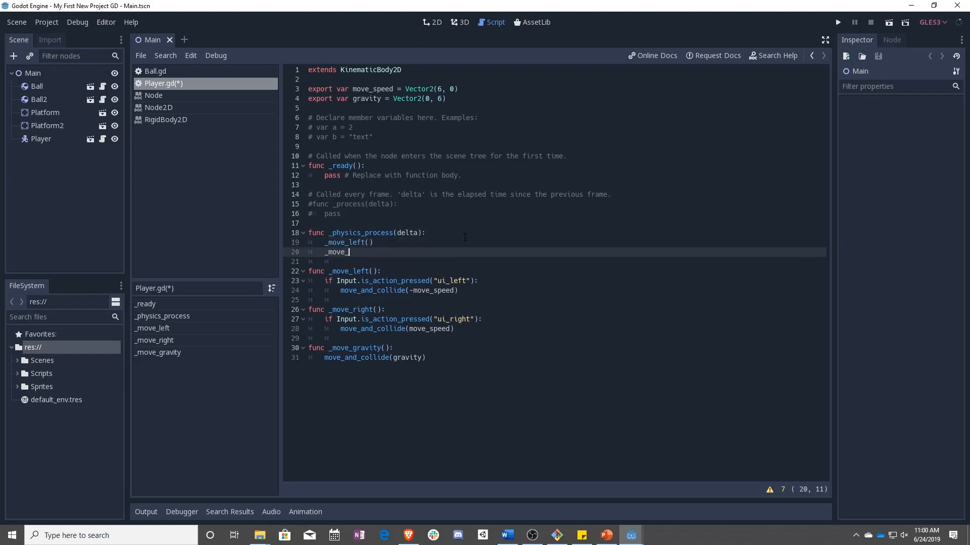
{"action": "type", "text": "right()"}
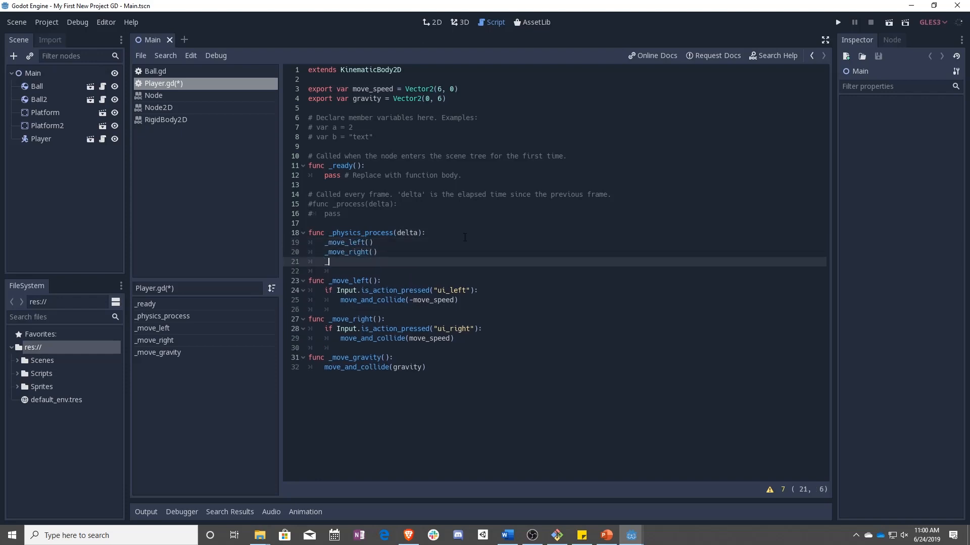
{"action": "type", "text": "_move_gravity("}
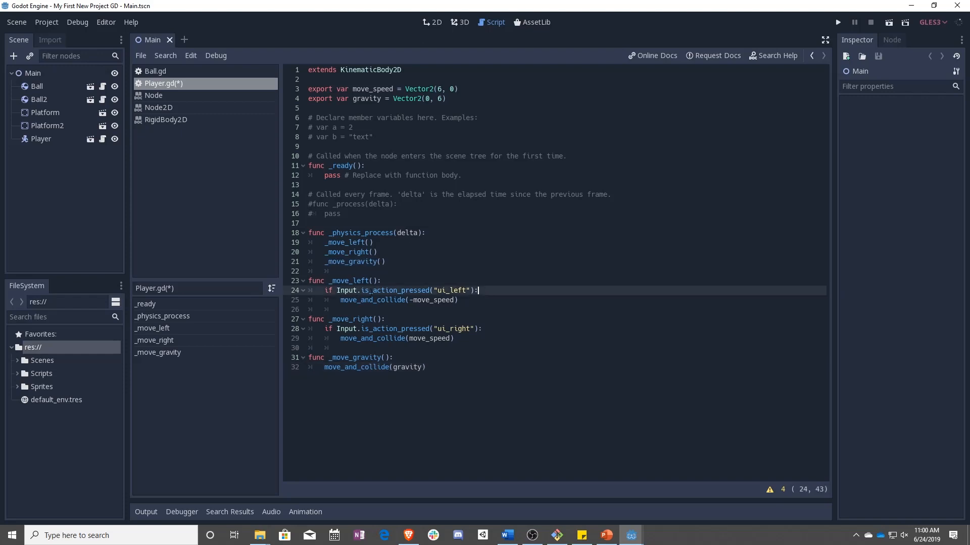
- Save Player.gd, run the game to test player movement, then close the game window
{"action": "double_click", "coordinate": [450, 290]}
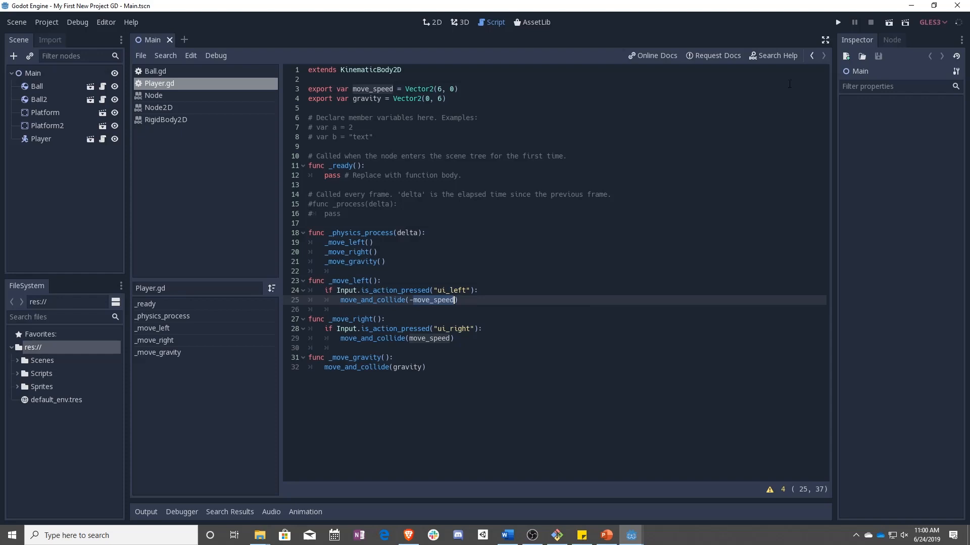
{"action": "left_click", "coordinate": [836, 22]}
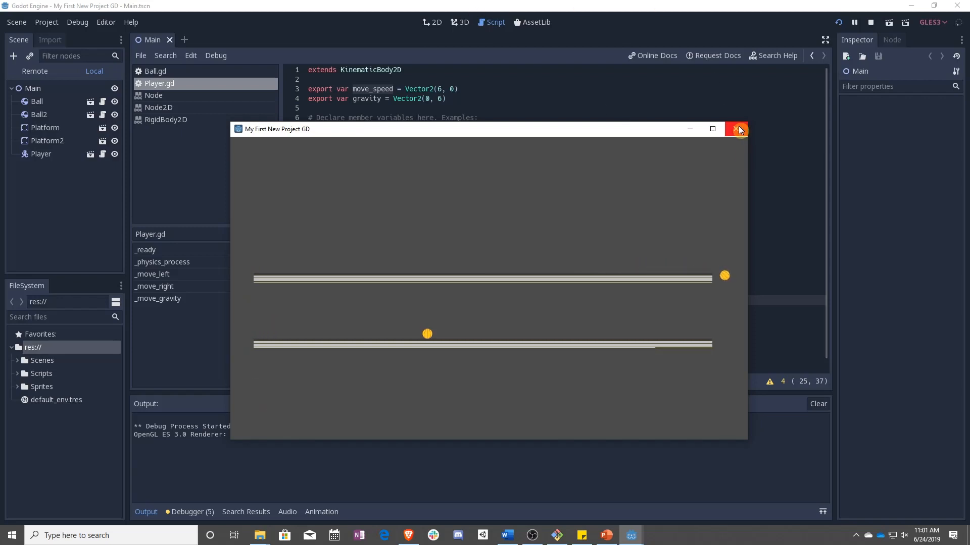
{"action": "left_click", "coordinate": [738, 129]}
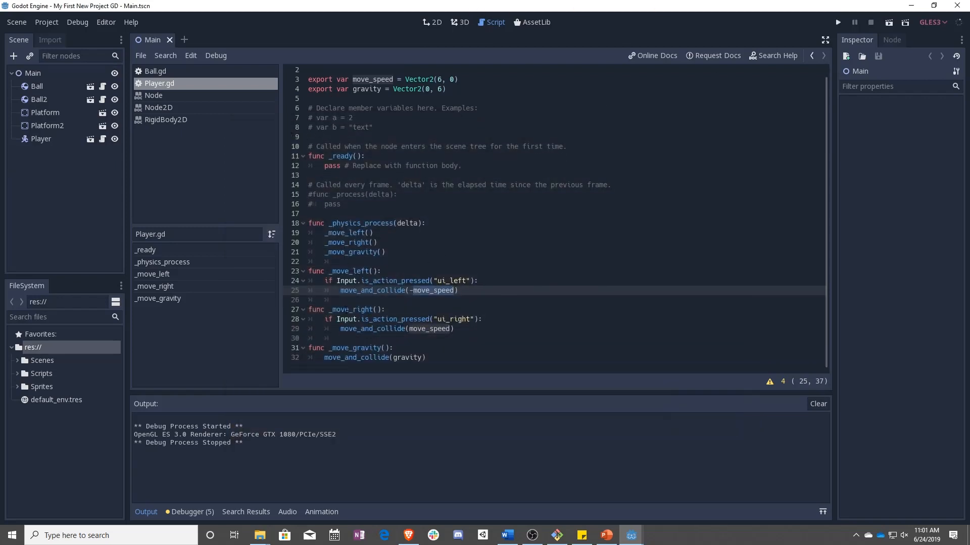